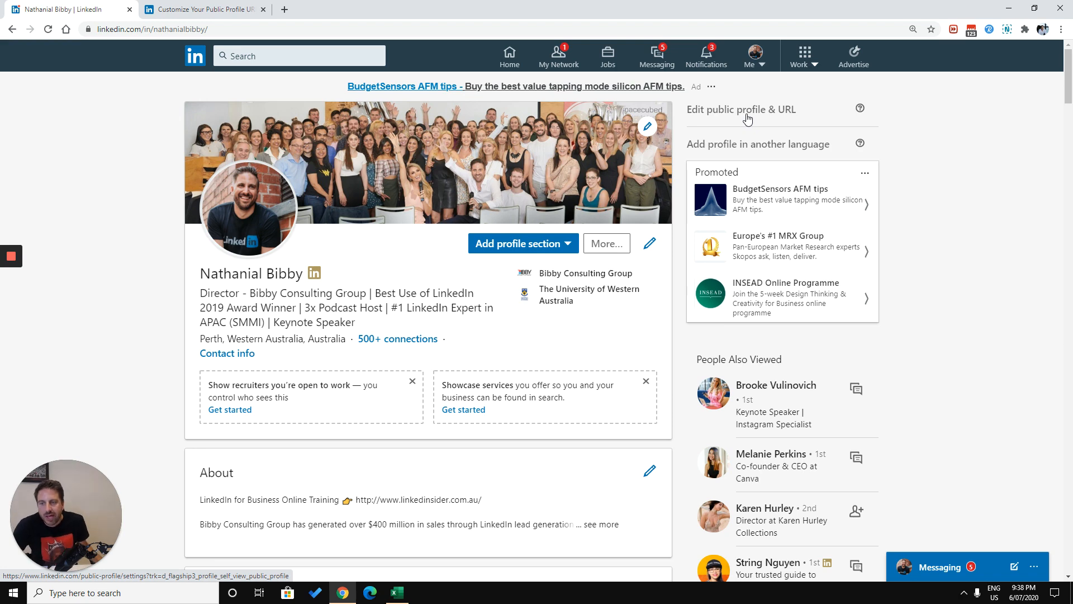
Open 'Edit public profile & URL' from the profile page's right sidebar.
click(741, 110)
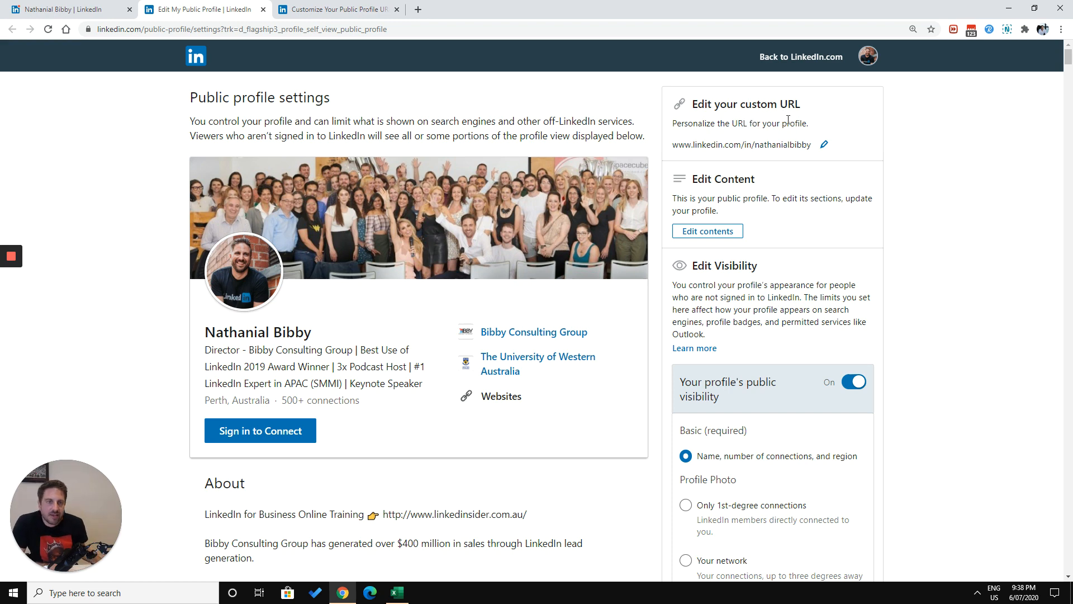
mouse_move(825, 146)
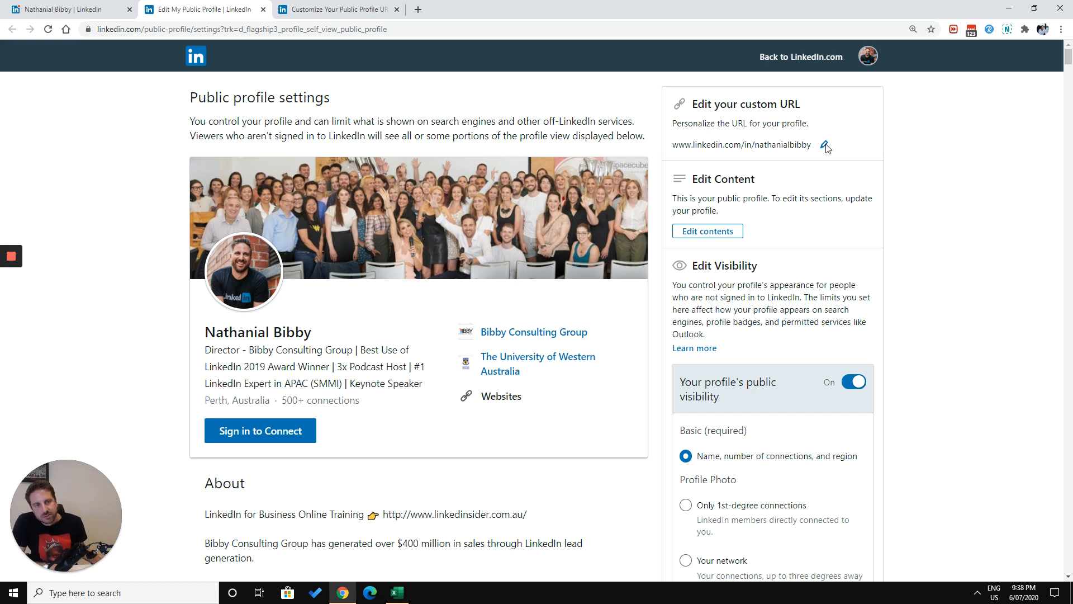
click(826, 146)
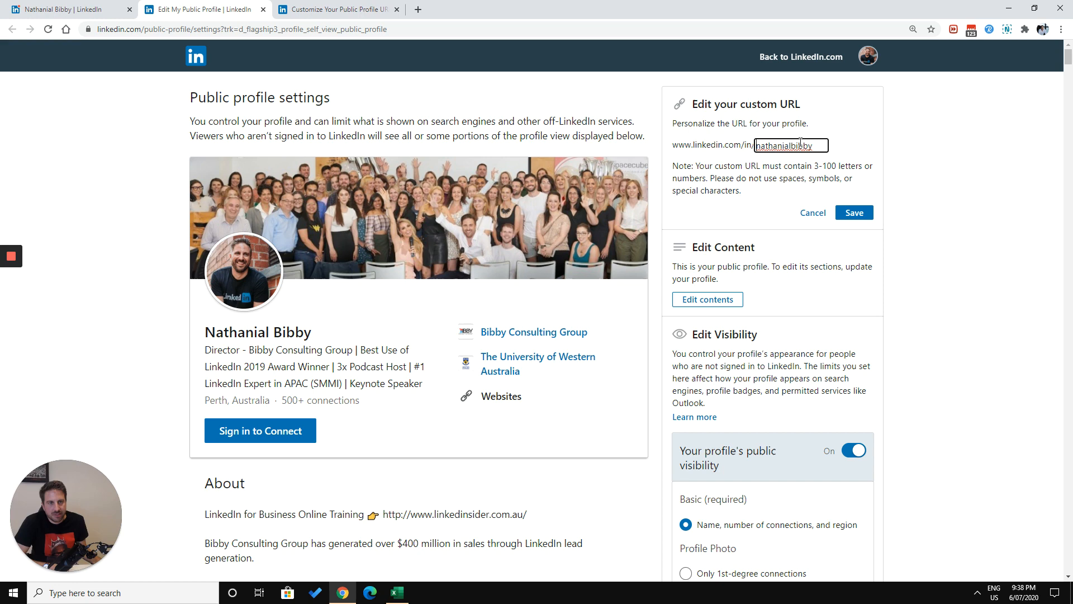
text(T)
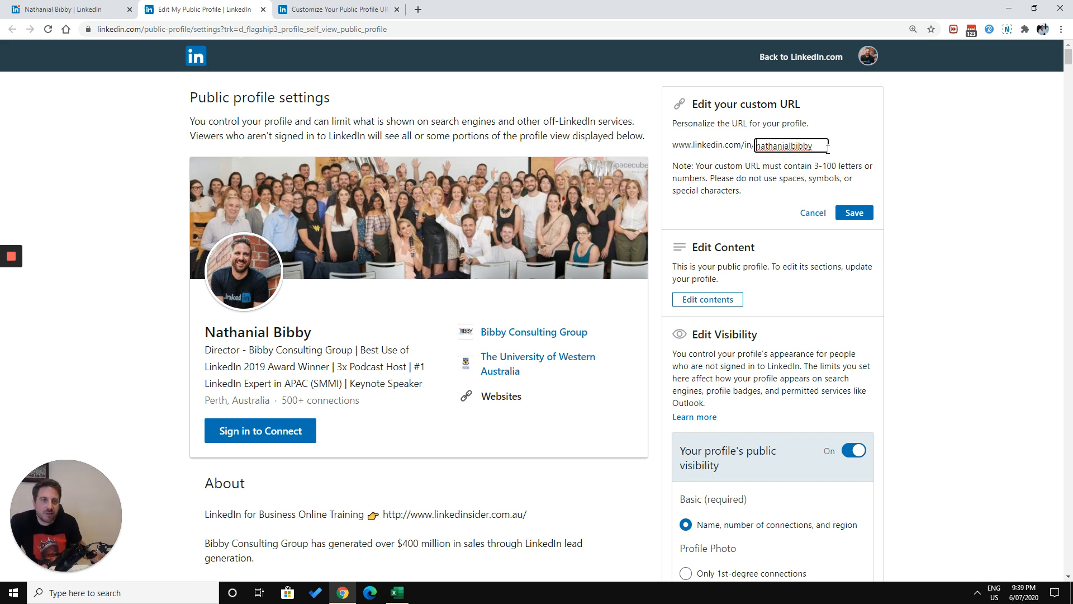
mouse_move(847, 149)
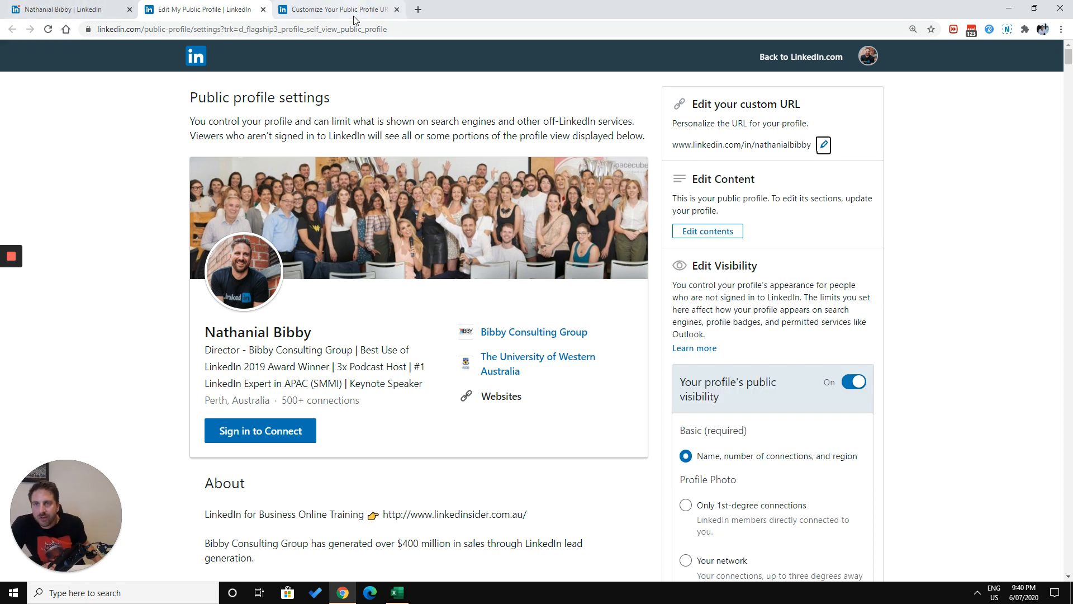
Switch to the 'Customize Your Public Profile URL' help article tab.
click(336, 9)
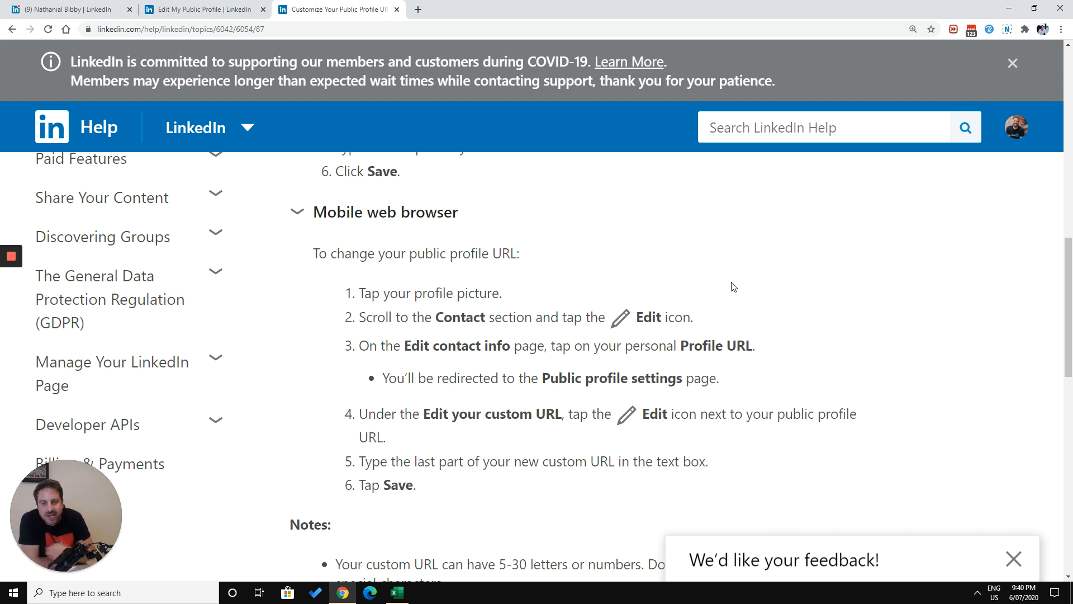
Read through the custom URL Notes, then return to the 'Edit My Public Profile' tab.
scroll(down, 3)
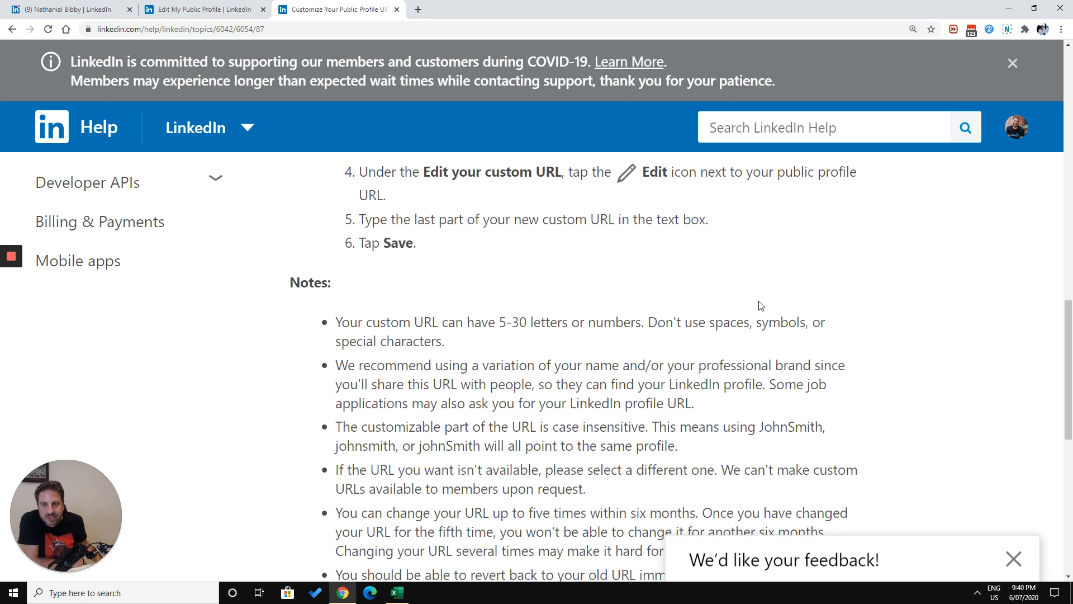
scroll(down, 3)
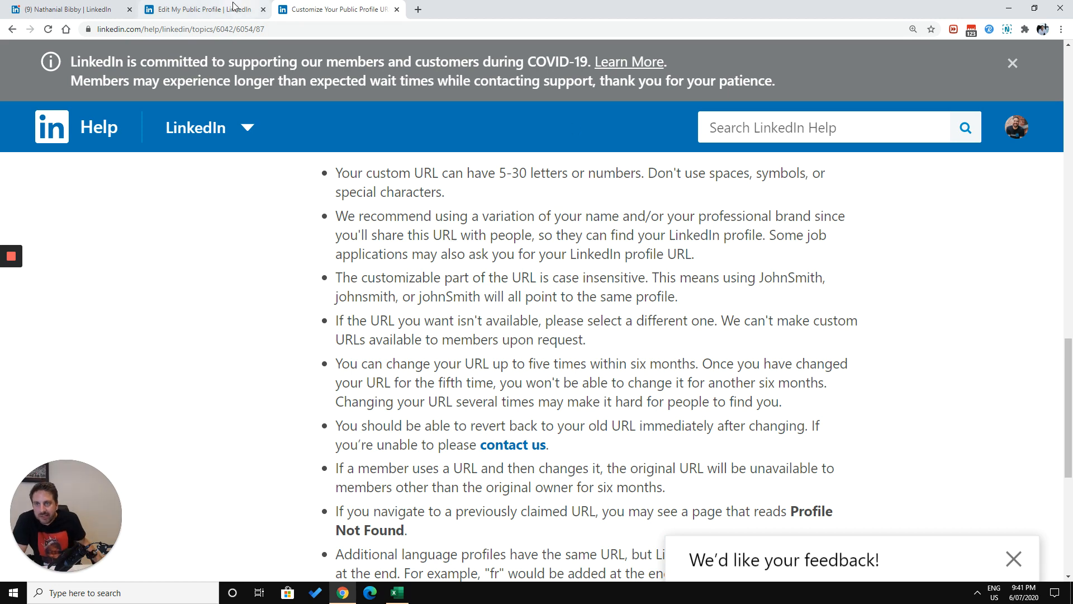
click(201, 9)
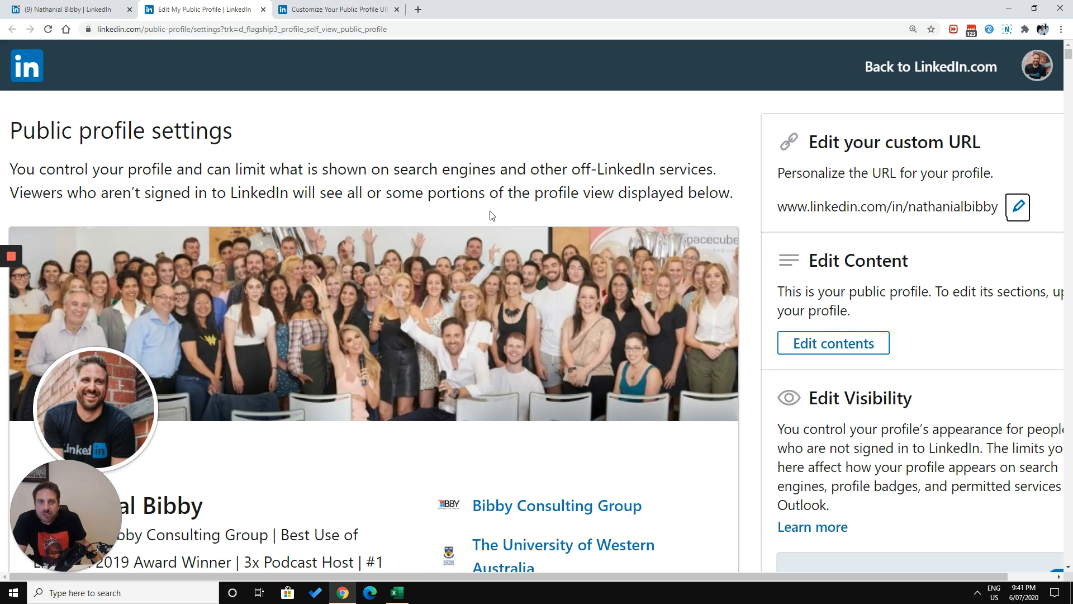